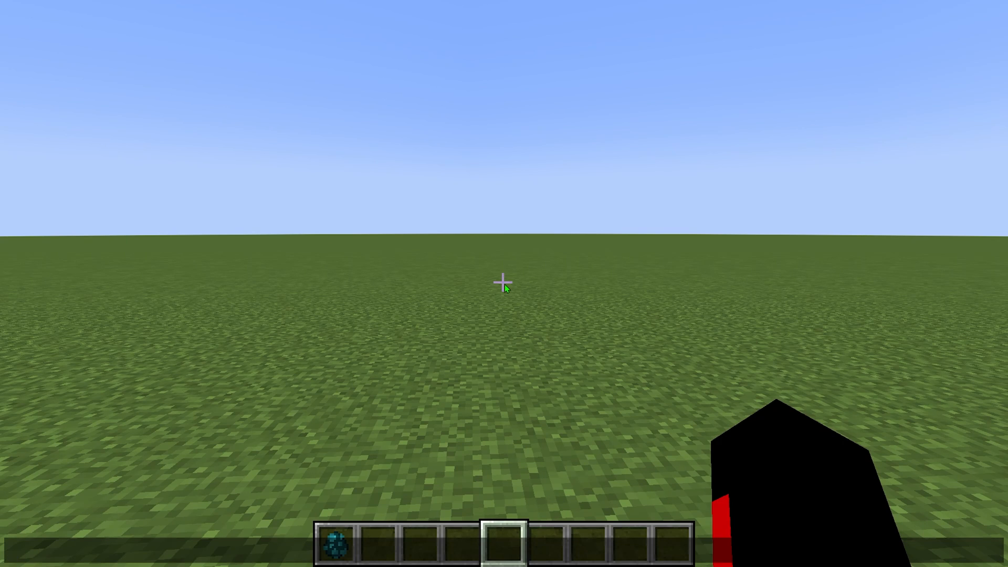
Start a slash command in chat and browse the command suggestion list
{"action": "type", "text": "dgfdfg"}
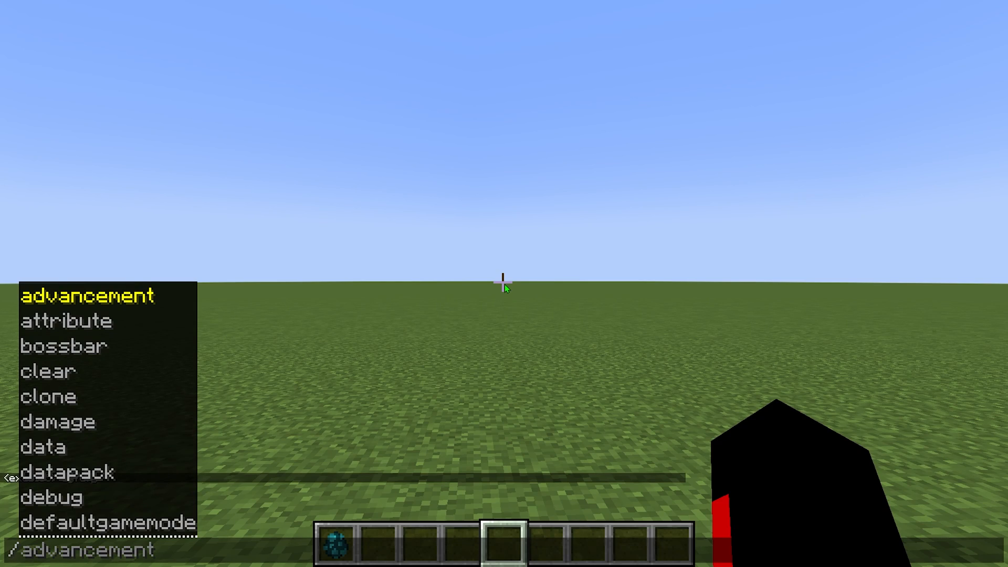
{"action": "mouse_move", "coordinate": [90, 305]}
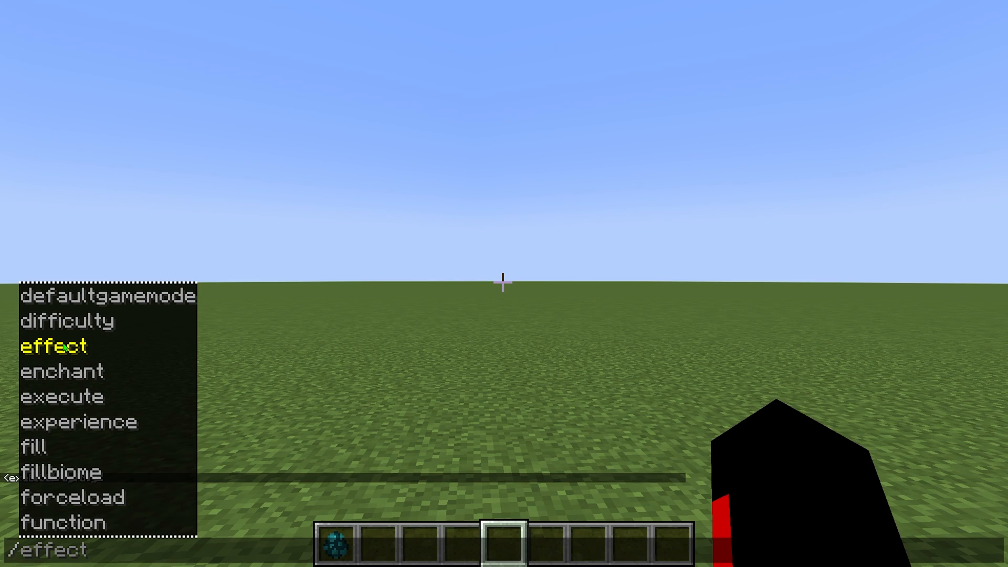
Check the Open Command key bind in Options > Controls > Key Binds, then return to the game
{"action": "key", "text": "Escape"}
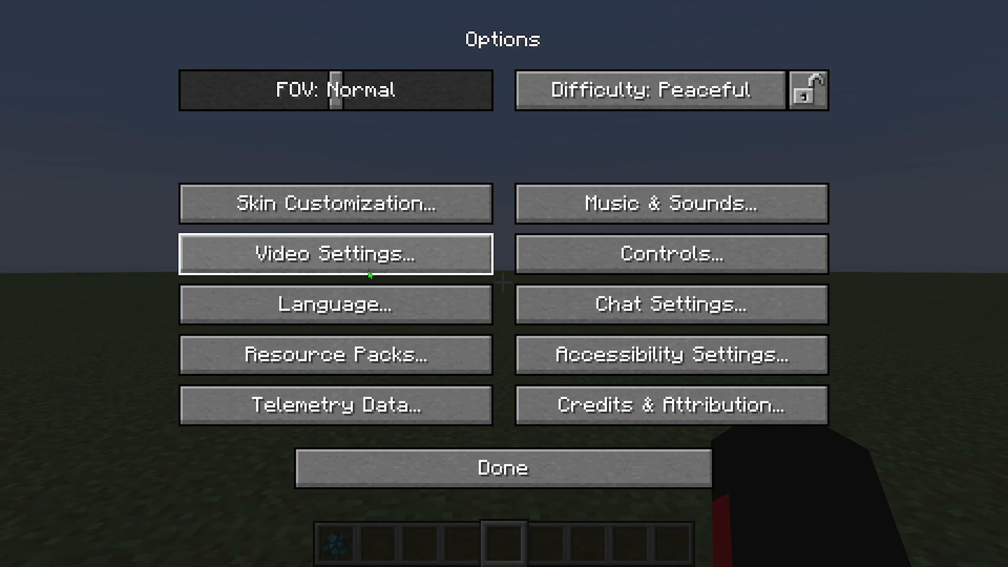
{"action": "left_click", "coordinate": [669, 252]}
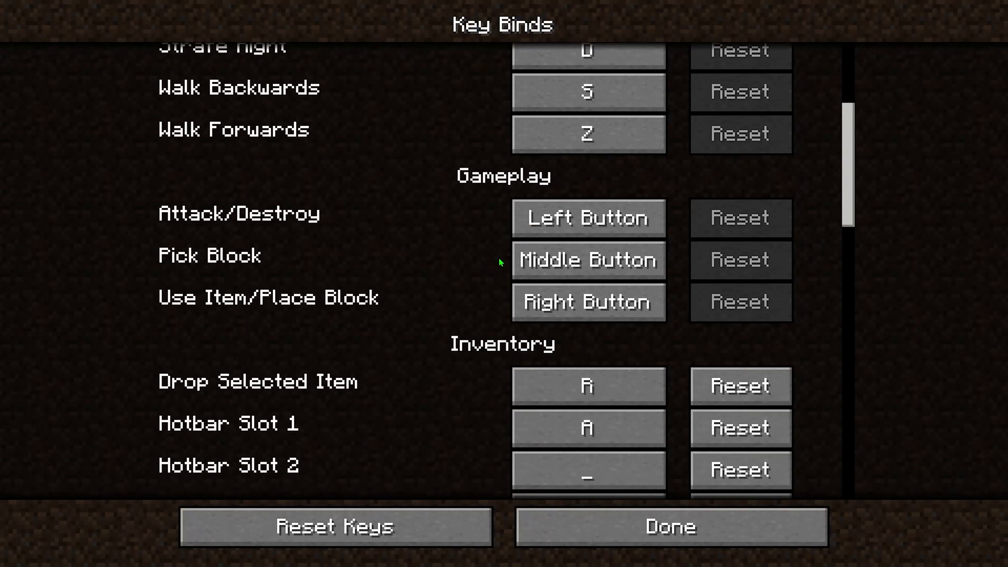
{"action": "scroll", "scroll_direction": "down", "scroll_amount": 3}
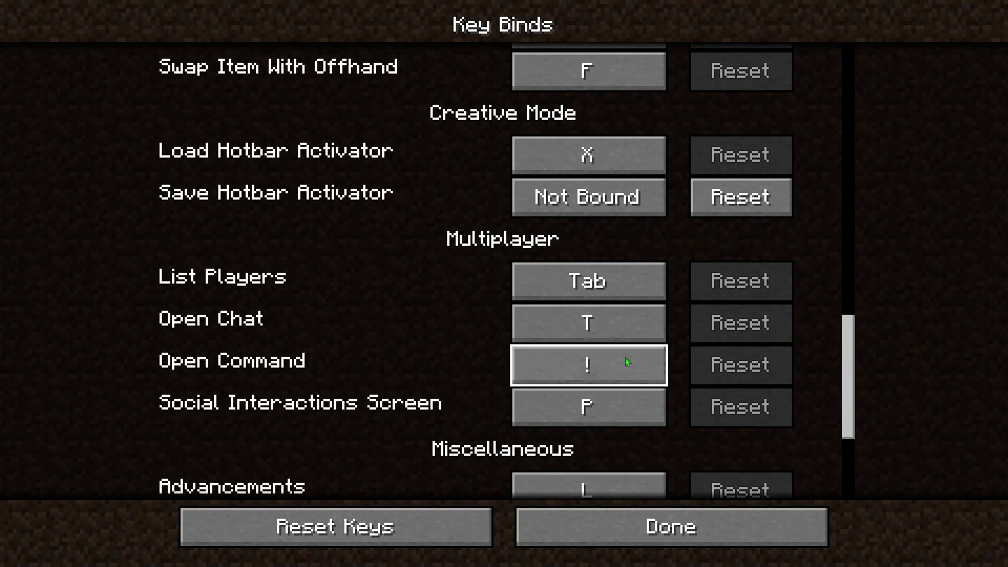
{"action": "mouse_move", "coordinate": [571, 365]}
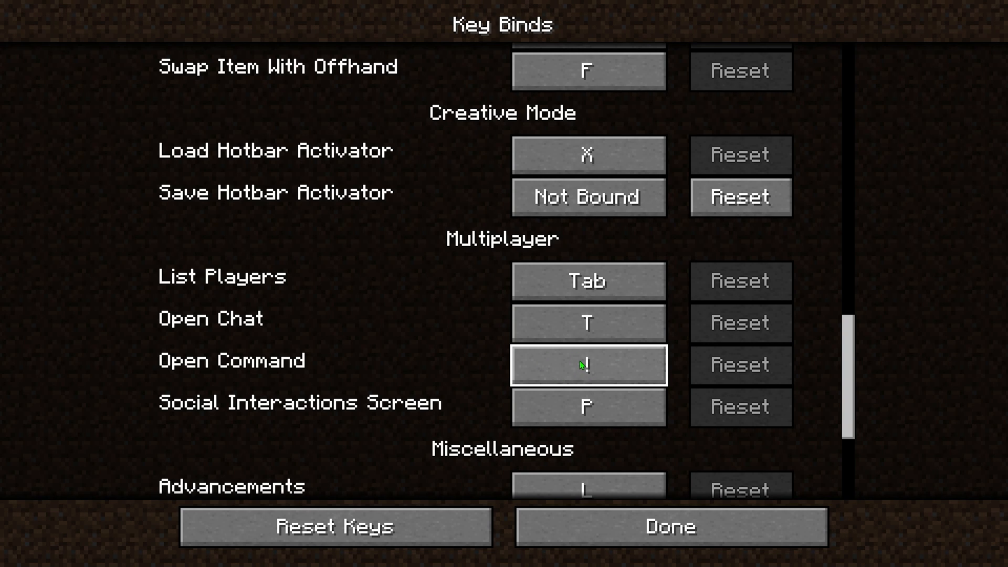
{"action": "left_click", "coordinate": [668, 525]}
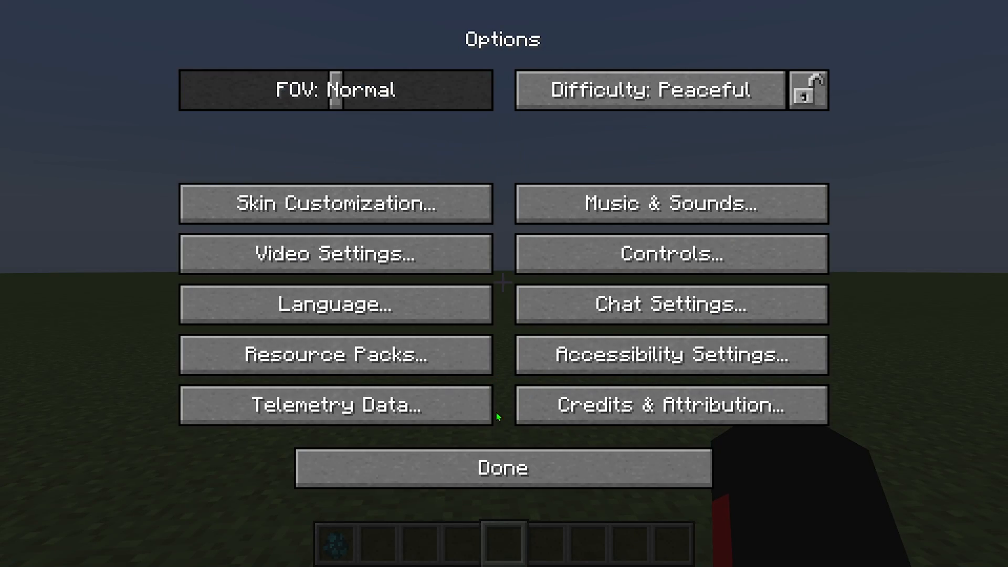
{"action": "left_click", "coordinate": [502, 467]}
{"action": "type", "text": "/"}
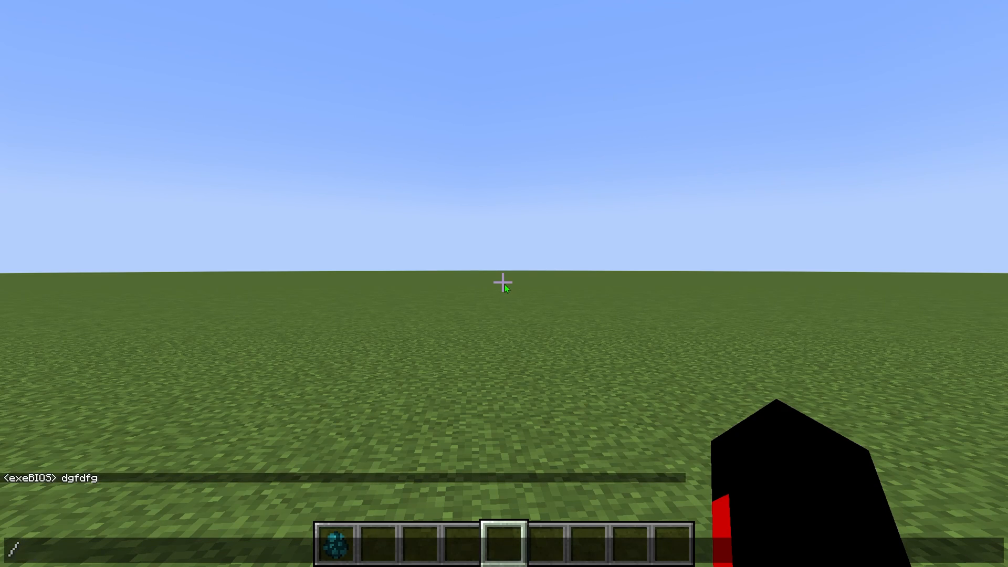
Type 'effect' in the command line and step through the suggested commands
{"action": "type", "text": "effect"}
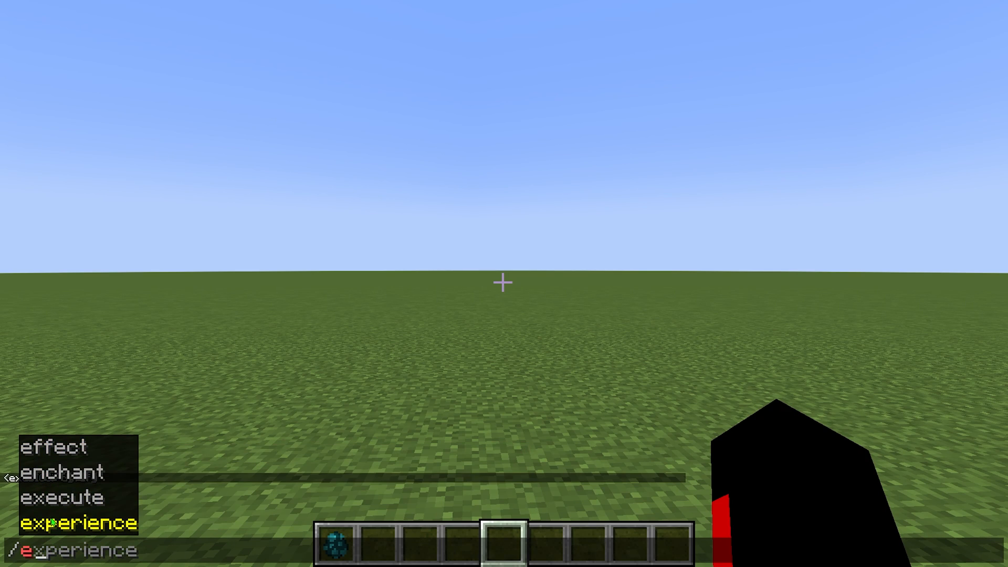
{"action": "key", "text": "Up"}
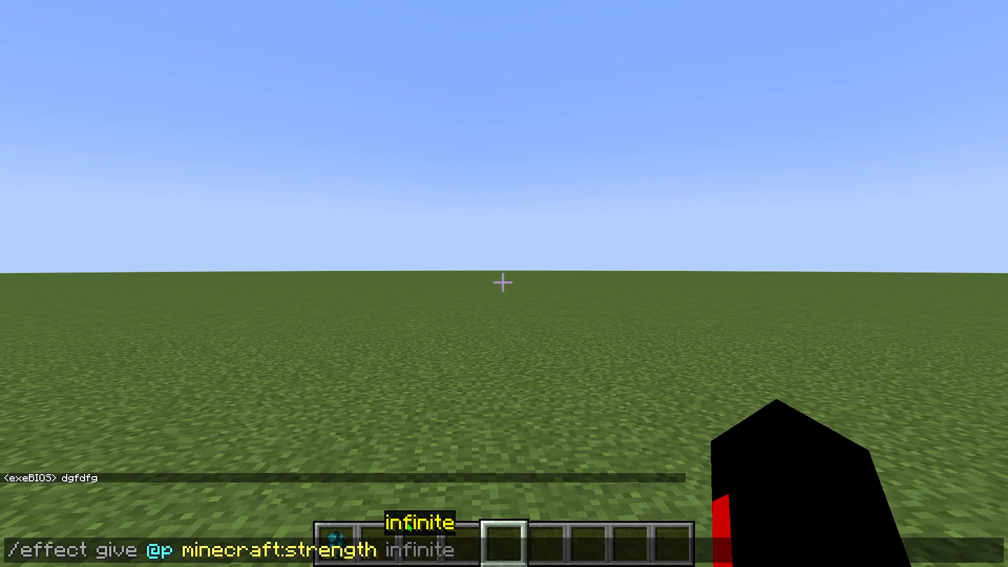
Change the Strength duration from infinite to 20 seconds and enter amplifier 255
{"action": "type", "text": "10"}
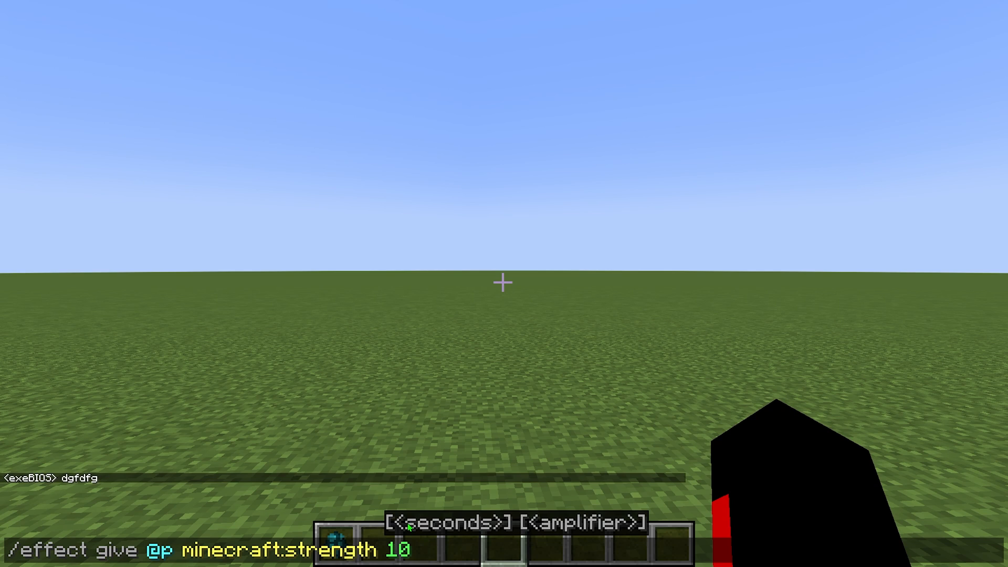
{"action": "type", "text": "infinite"}
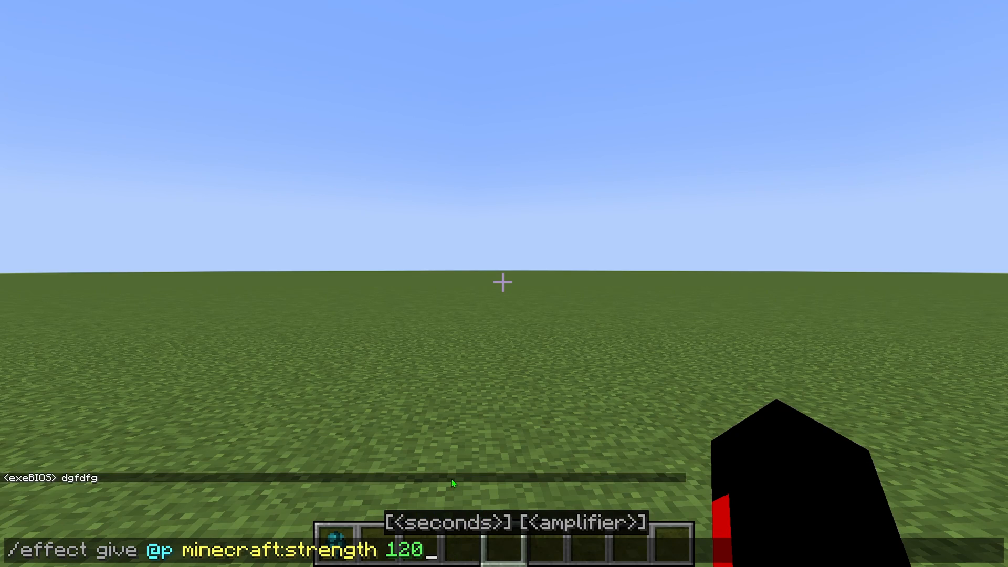
{"action": "key", "text": "Backspace"}
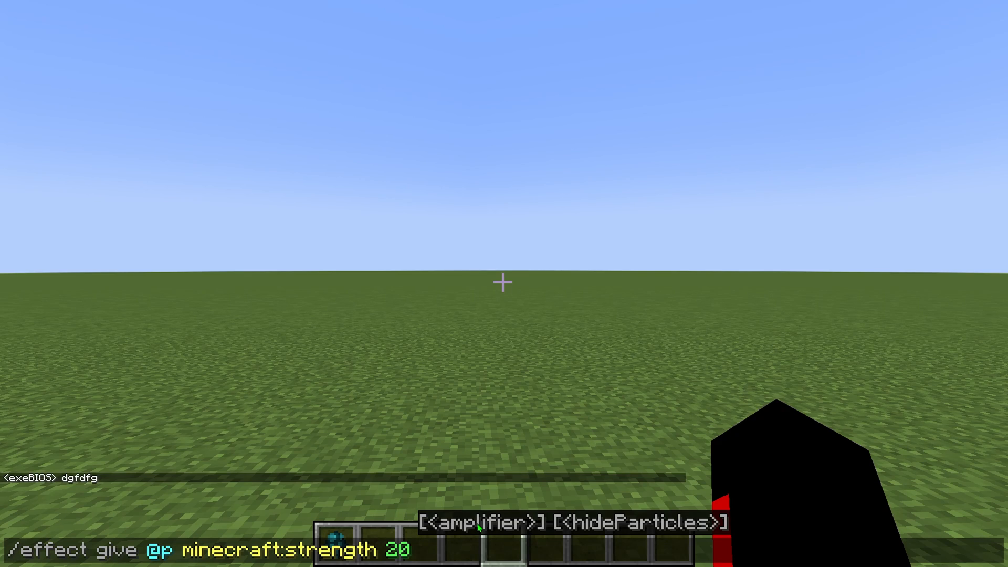
{"action": "type", "text": "2"}
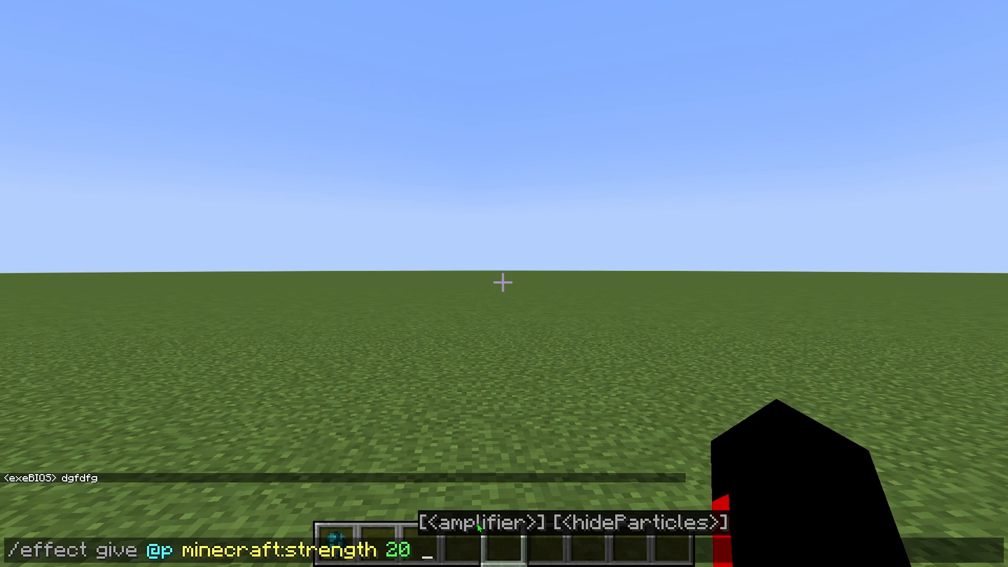
{"action": "type", "text": "255"}
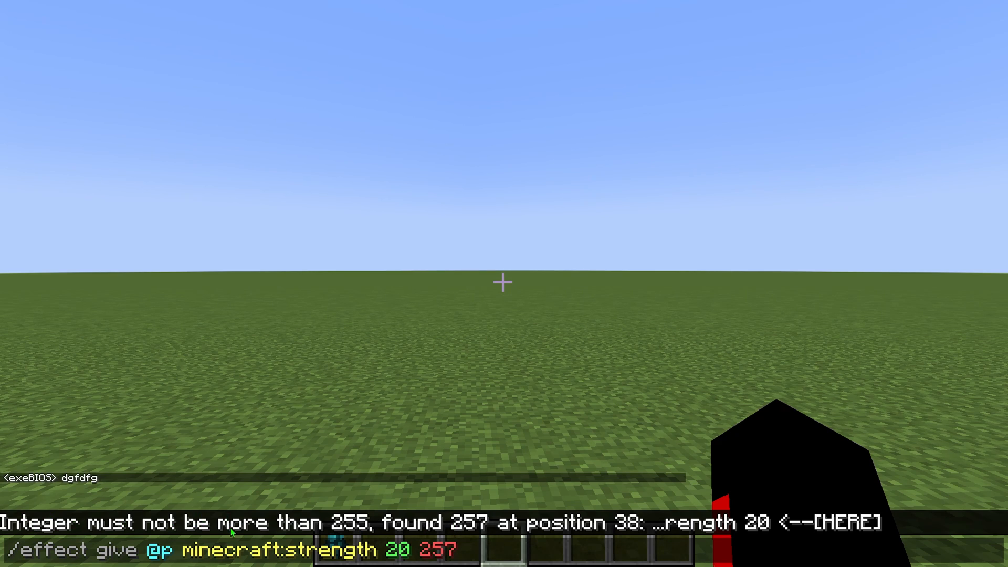
{"action": "mouse_move", "coordinate": [418, 504]}
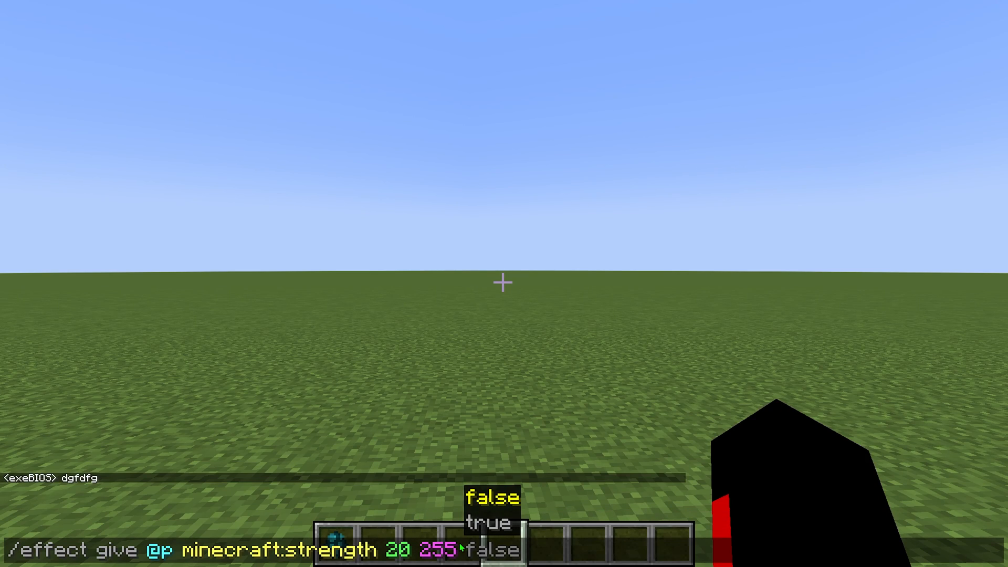
Set hideParticles to true and run /effect give @p minecraft:strength 20 255
{"action": "left_click", "coordinate": [488, 521]}
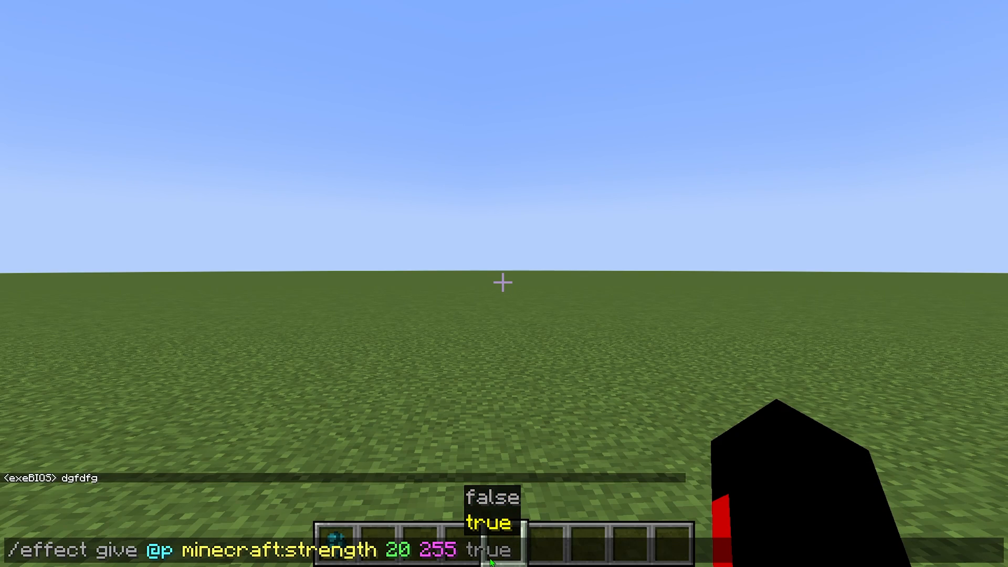
{"action": "left_click", "coordinate": [491, 497]}
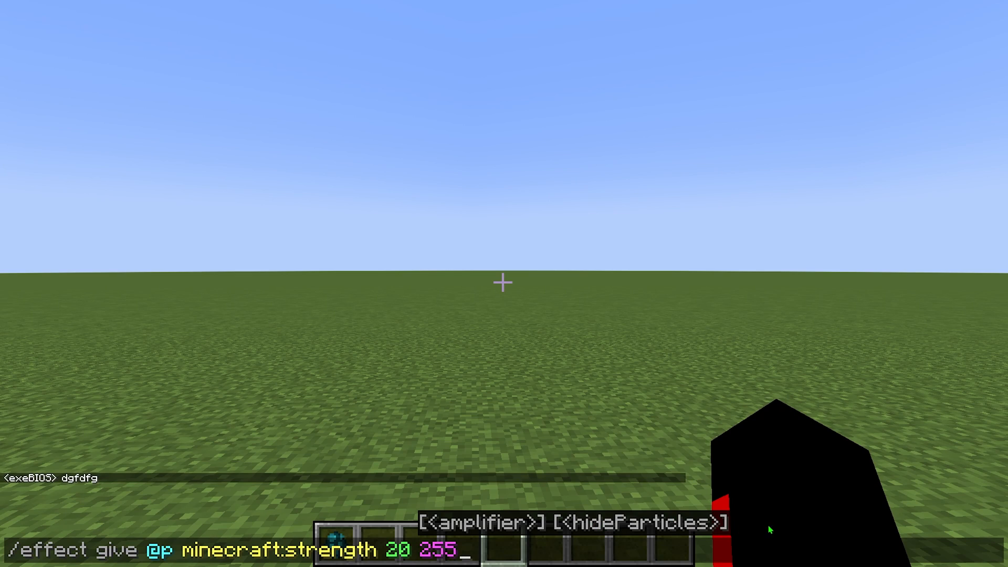
{"action": "mouse_move", "coordinate": [661, 528]}
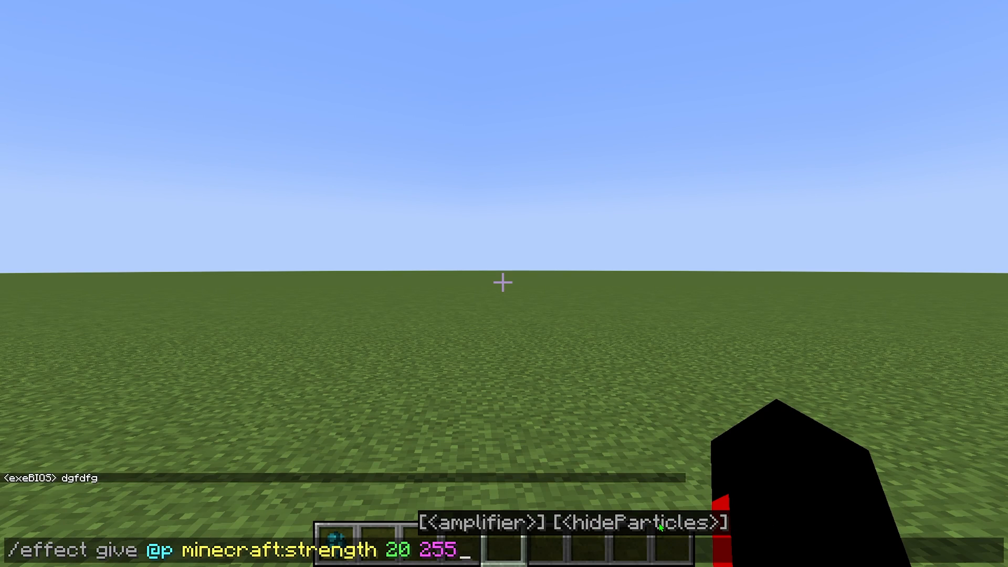
{"action": "type", "text": "true"}
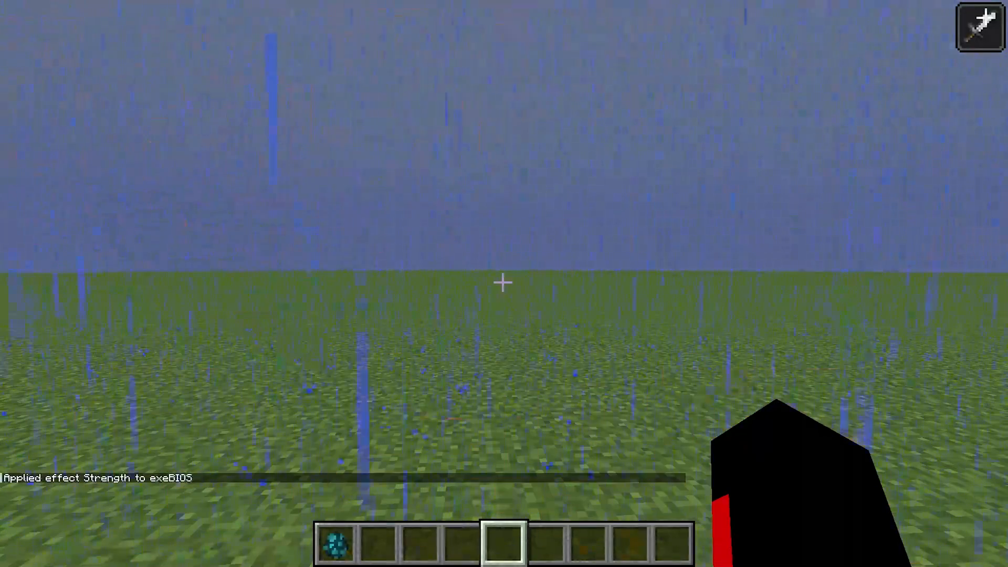
Pause the game and return to gameplay to spawn a Warden
{"action": "key", "text": "e"}
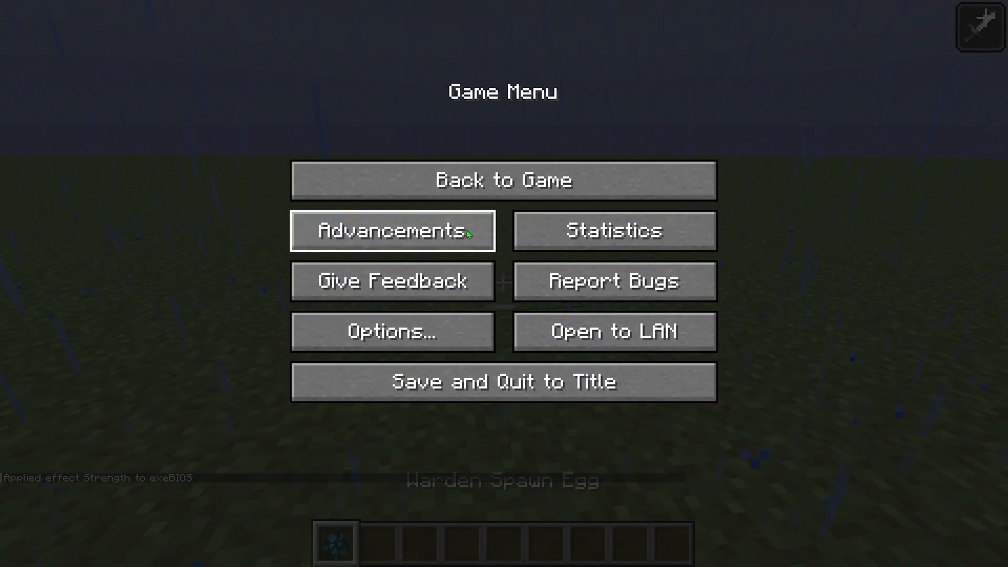
{"action": "left_click", "coordinate": [503, 180]}
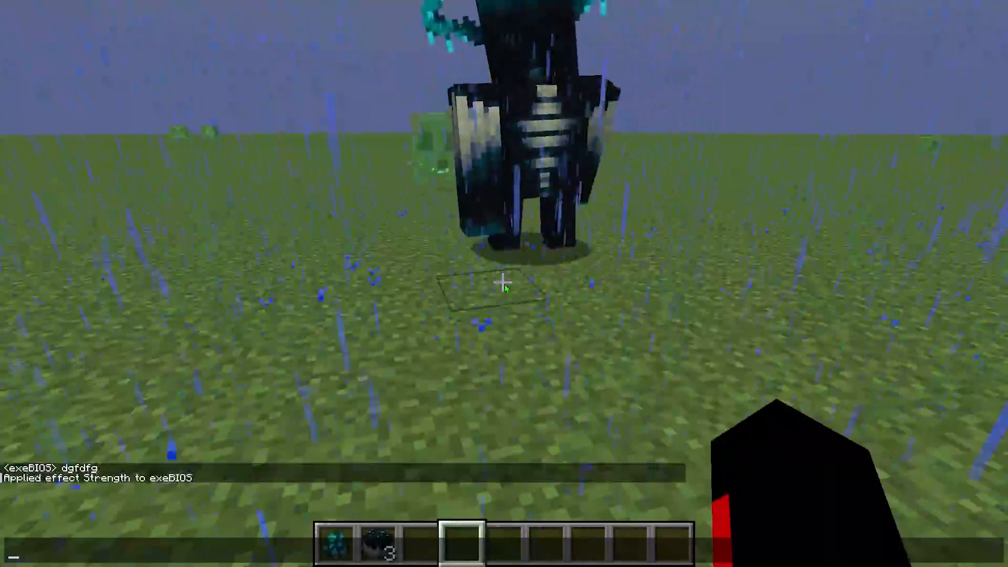
Run /weather clear to stop the rain after killing the Warden
{"action": "type", "text": "/weather clear"}
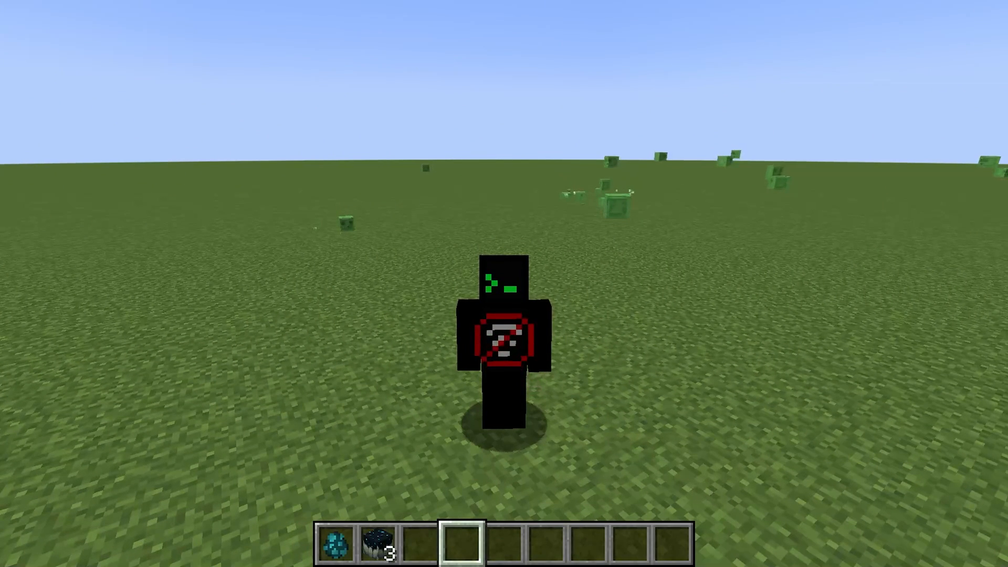
Run /effect give @p minecraft:strength 20 255 true, then /advancement grant @a everything
{"action": "type", "text": "/effect give @p minecraft:strength 20 255 true"}
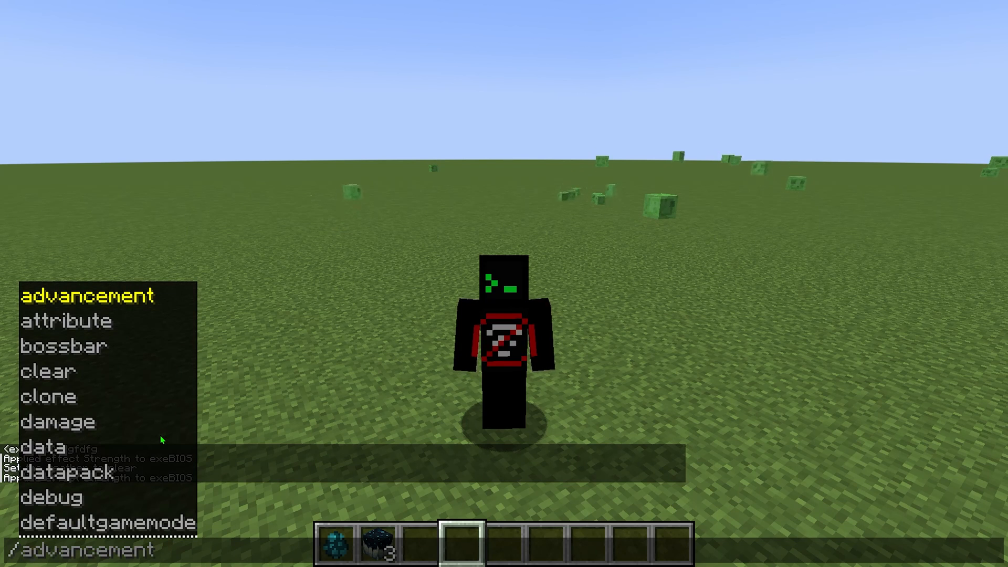
{"action": "type", "text": "effect clear"}
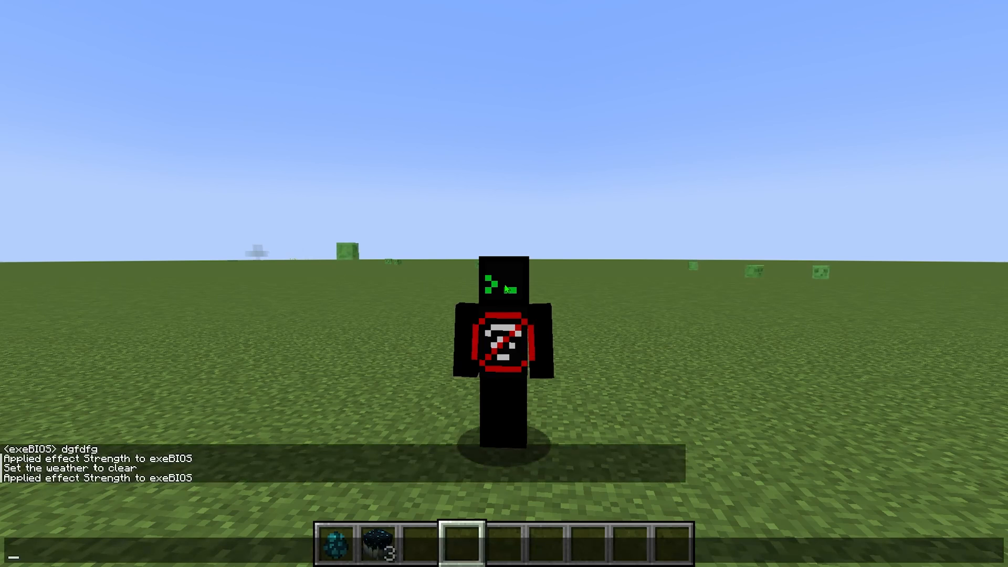
{"action": "type", "text": "/advancement grant"}
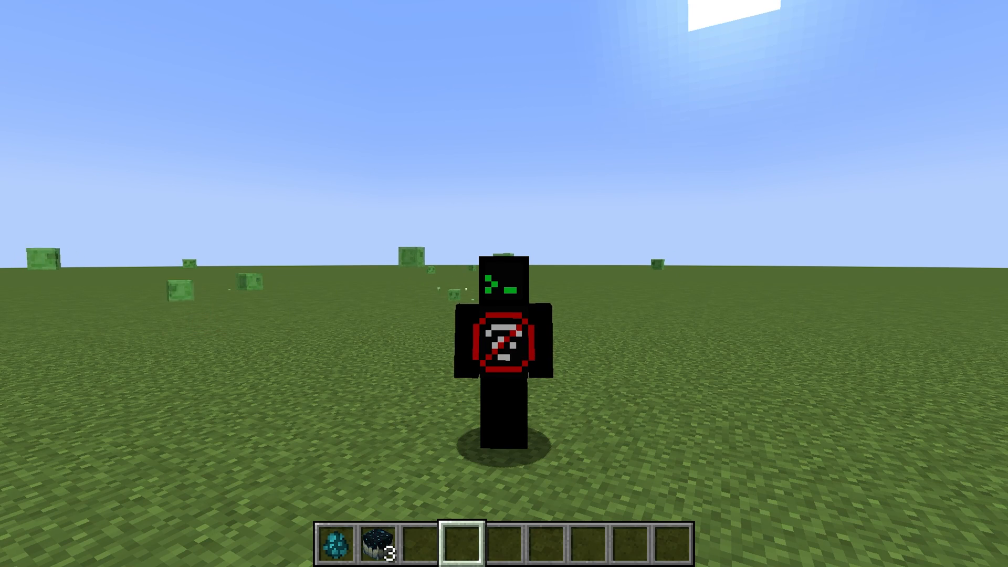
{"action": "type", "text": "/advancement grant @a everything"}
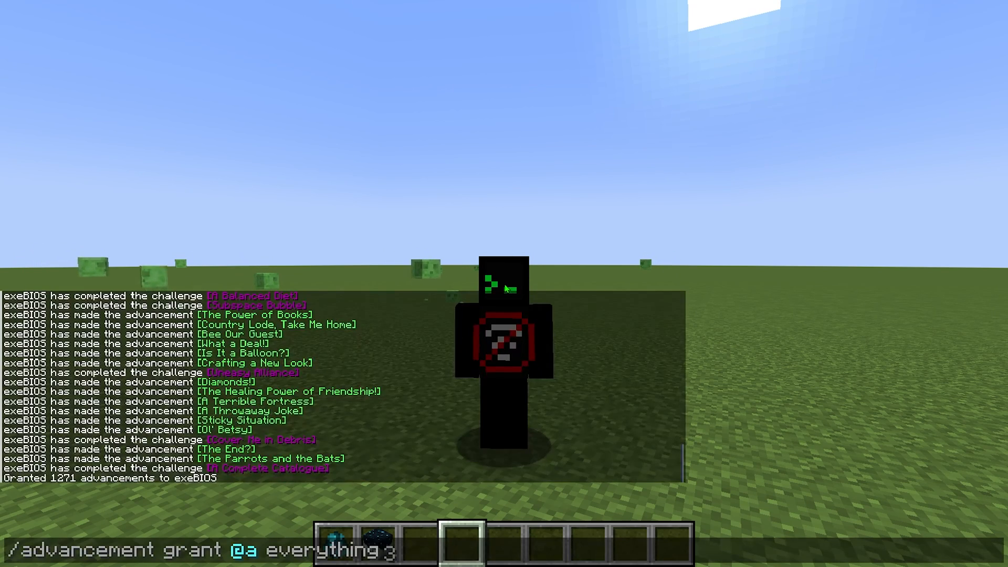